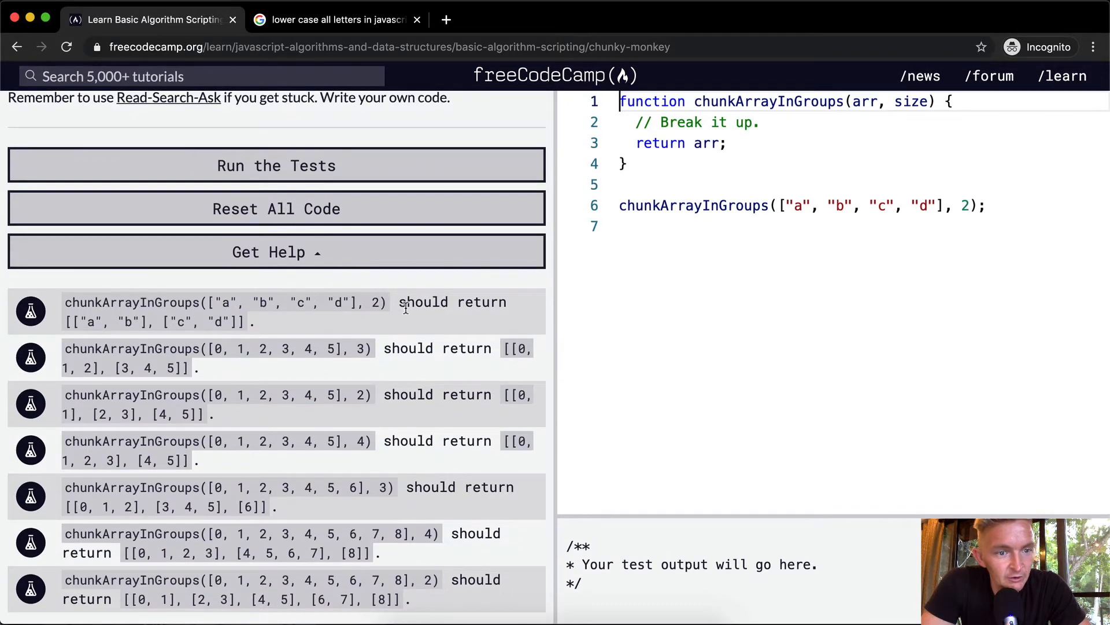
mouse_move(375, 357)
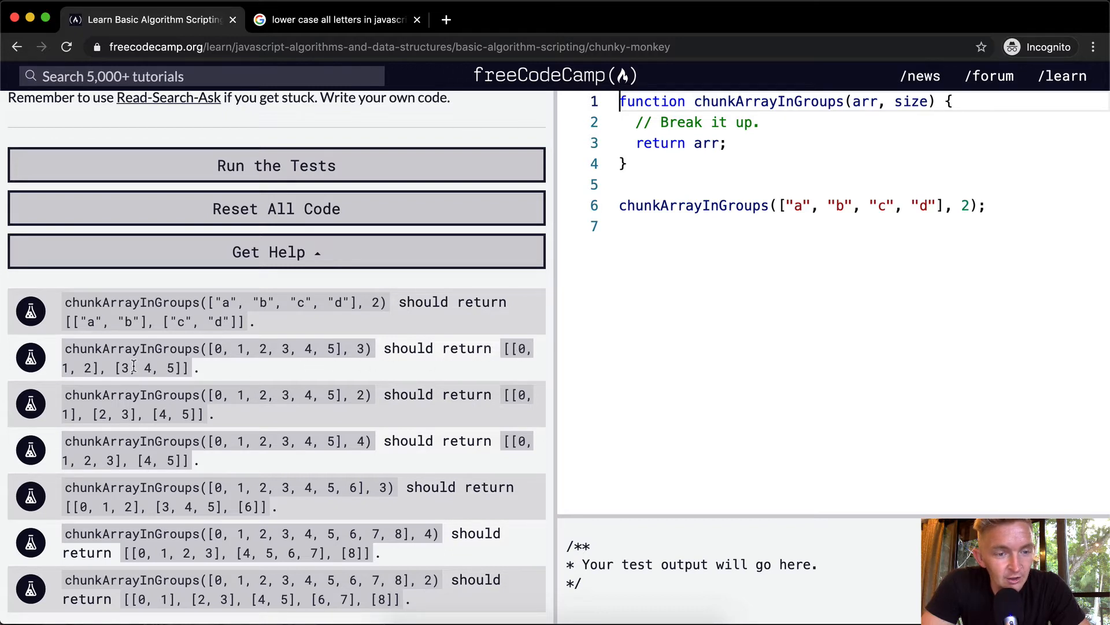
mouse_move(283, 367)
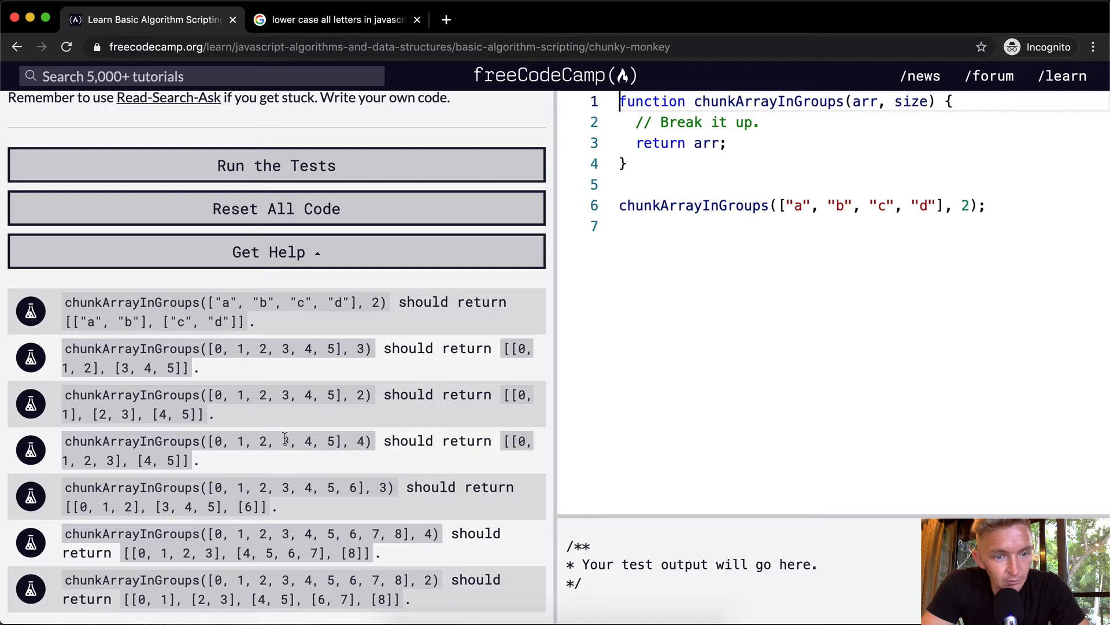
mouse_move(134, 467)
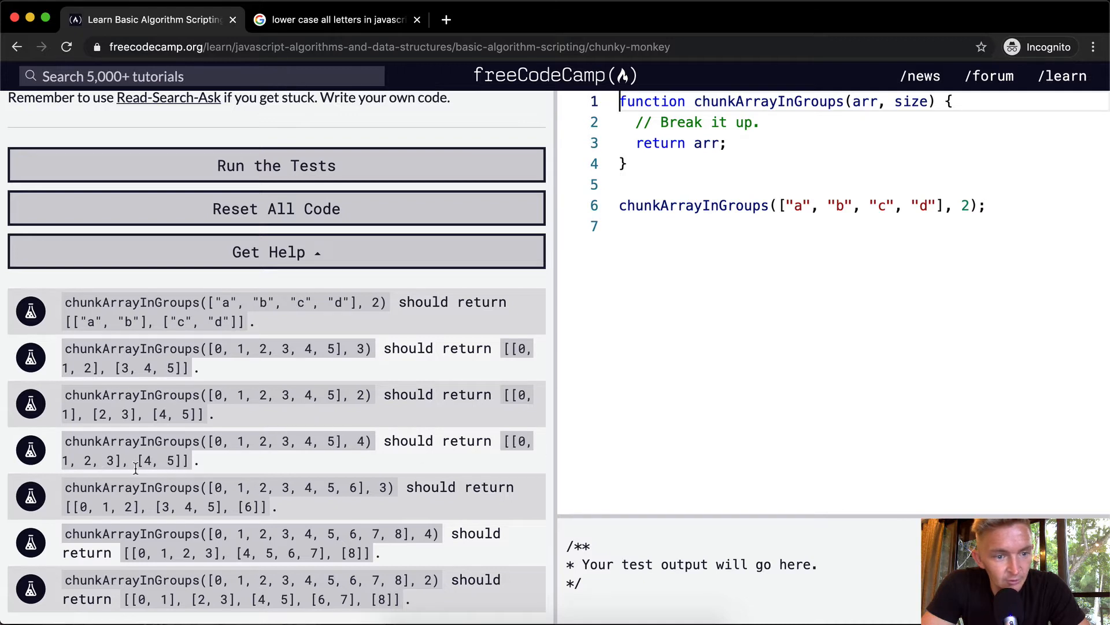
mouse_move(269, 472)
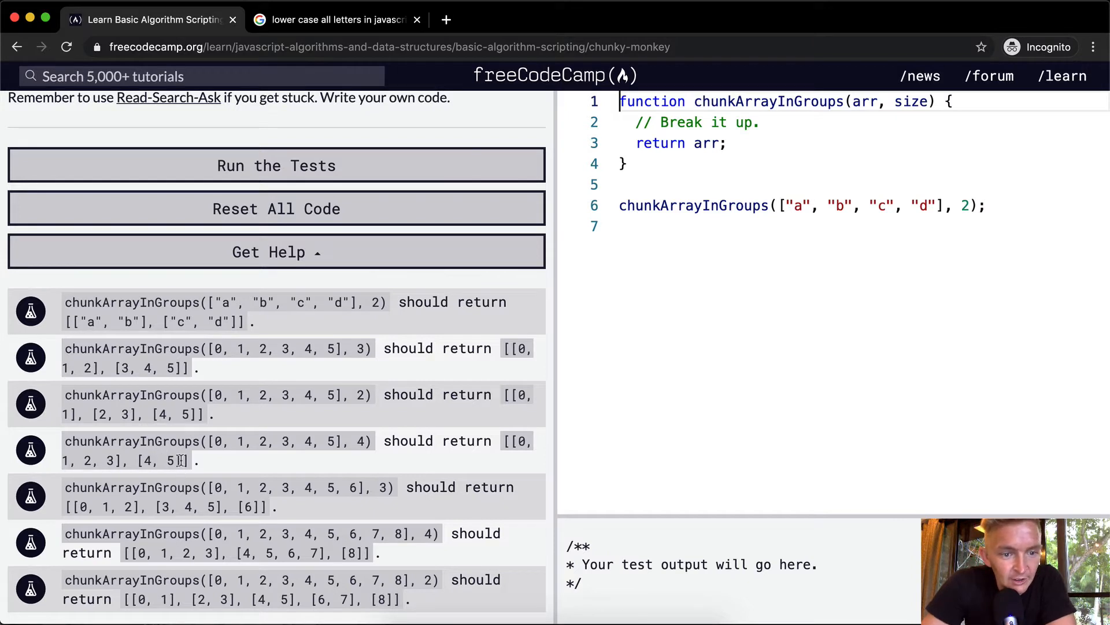
mouse_move(339, 454)
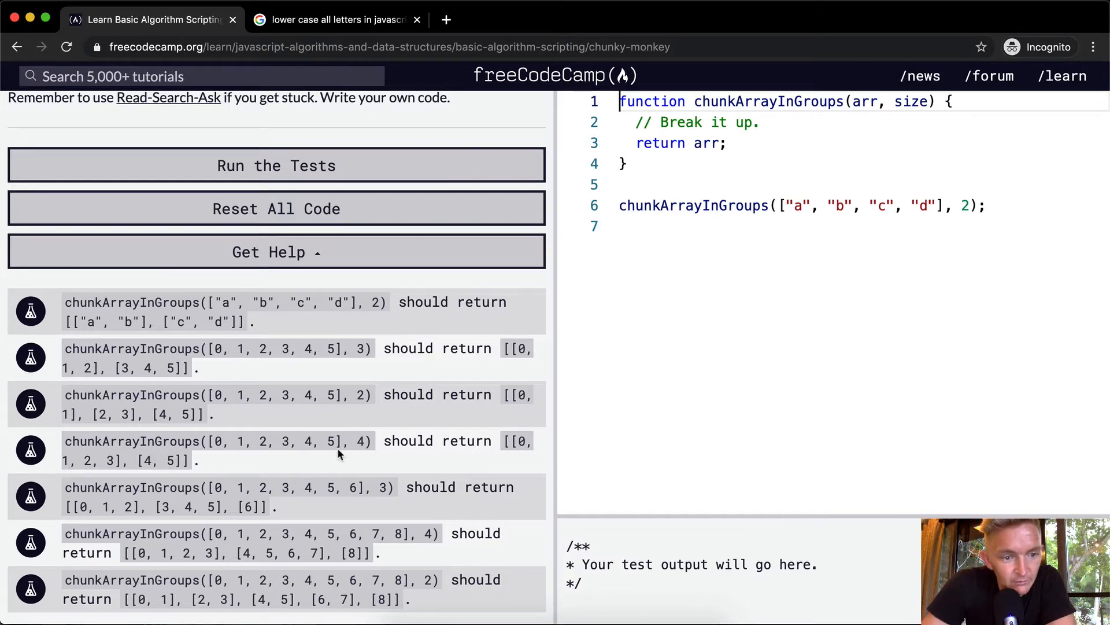
mouse_move(304, 467)
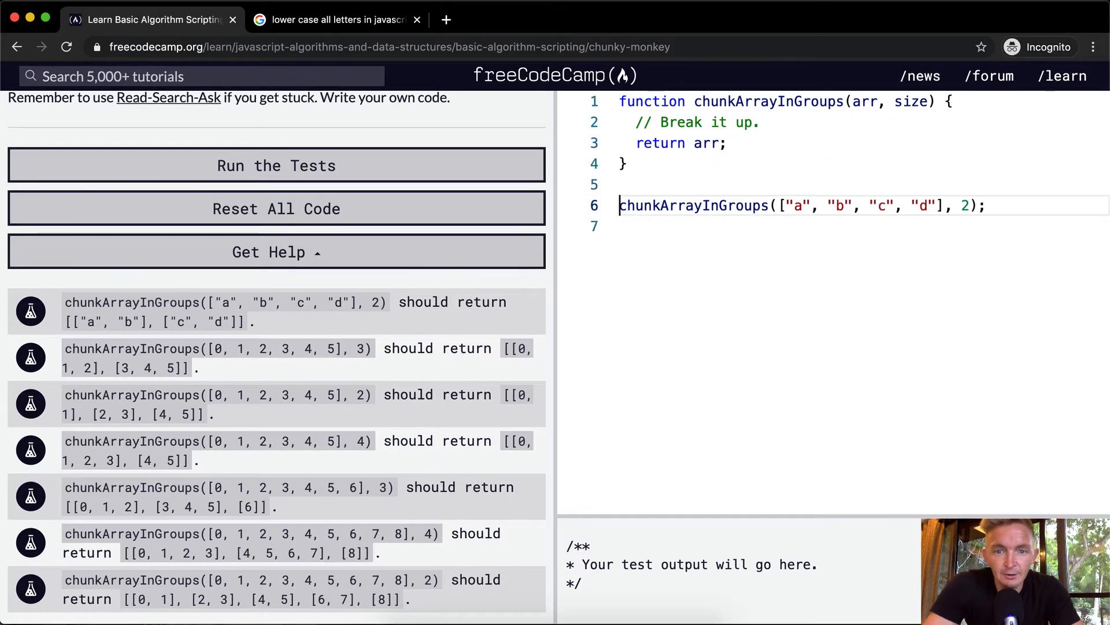
Wrap the call in console.log(), declare let result = [], and return result so the console prints [].
text(console.log()
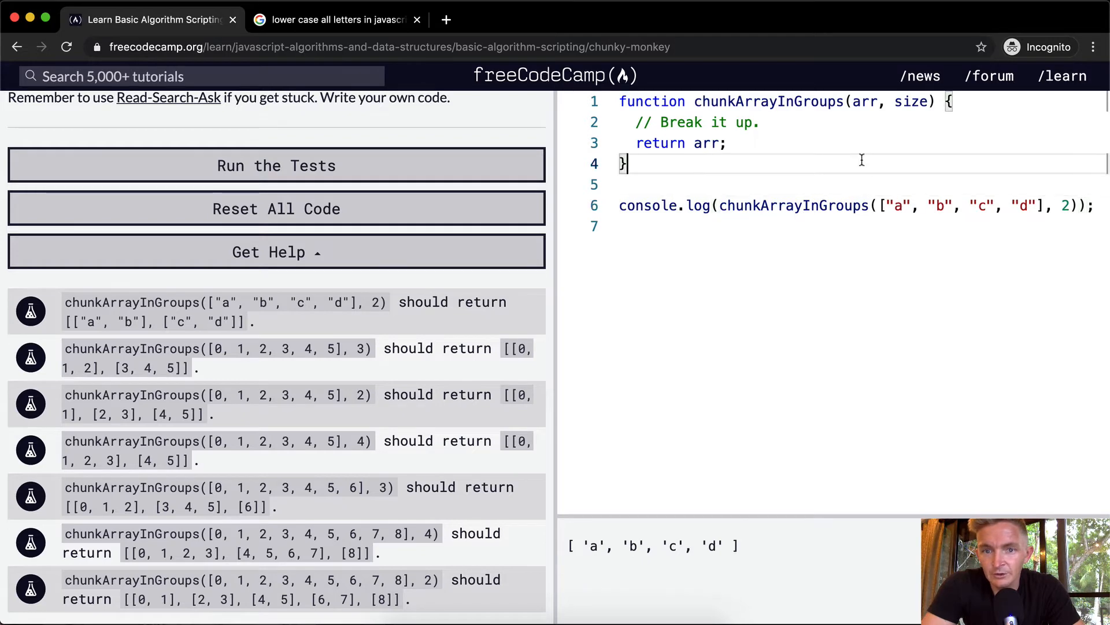
key(Enter)
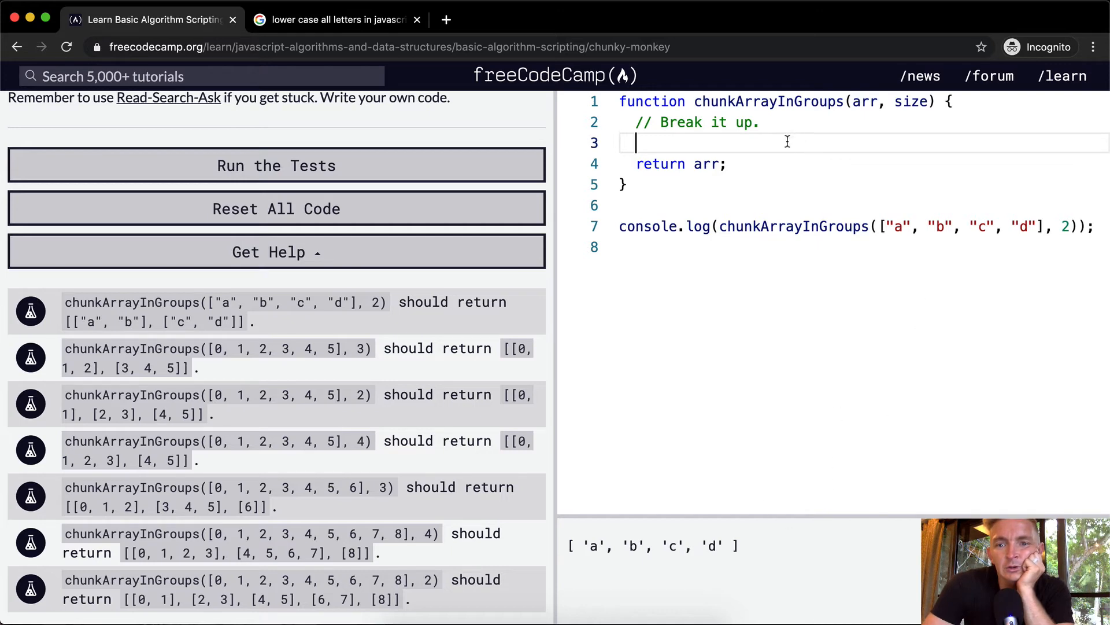
mouse_move(666, 156)
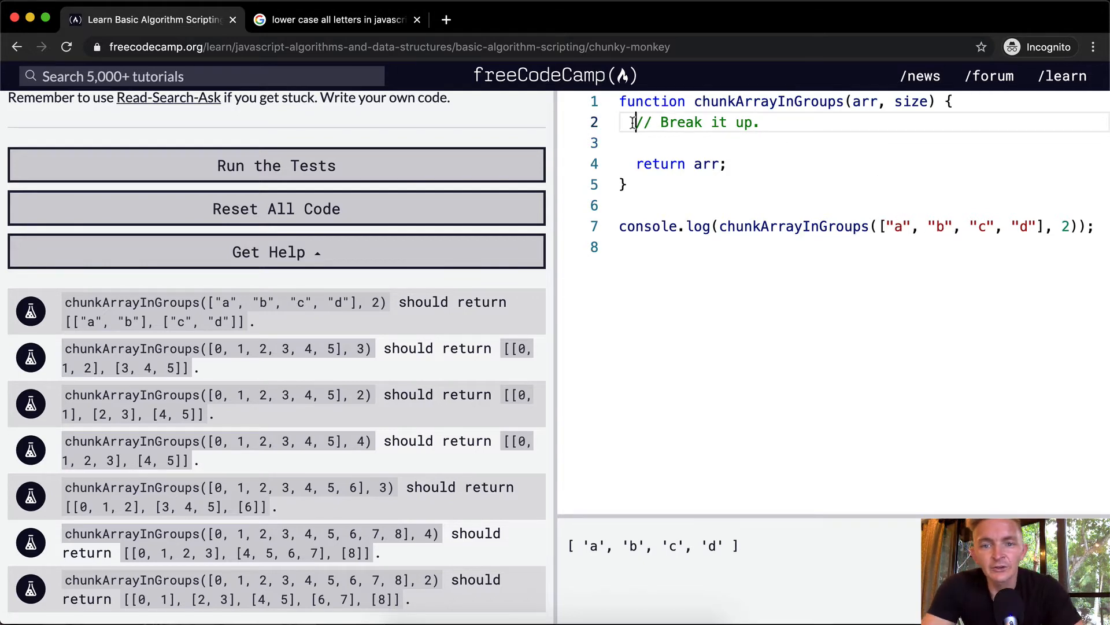
text(let resul)
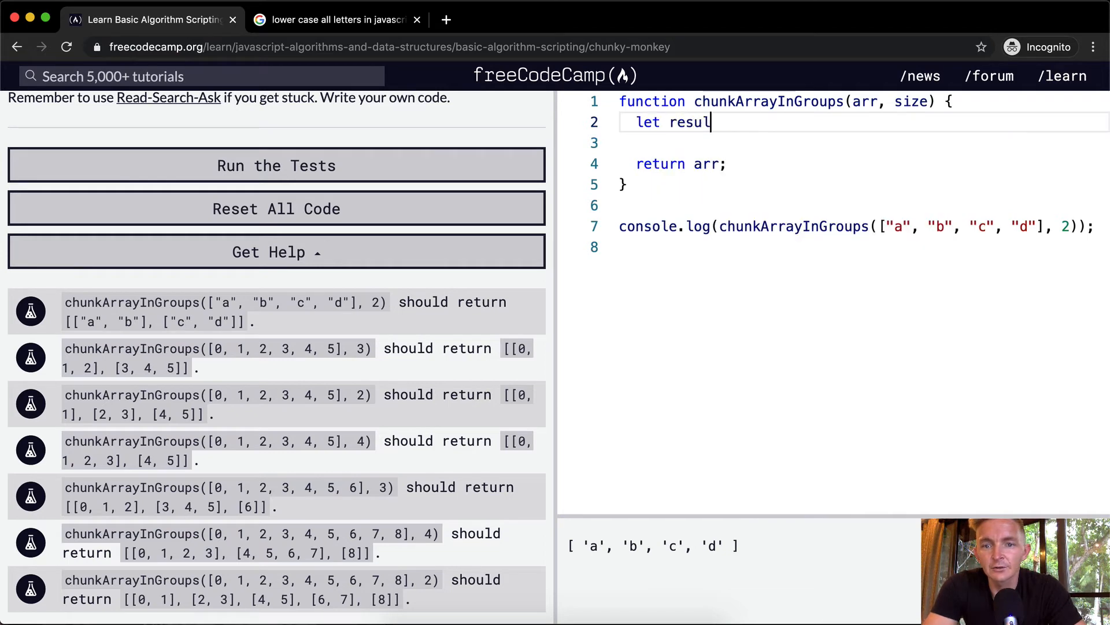
text(= [];)
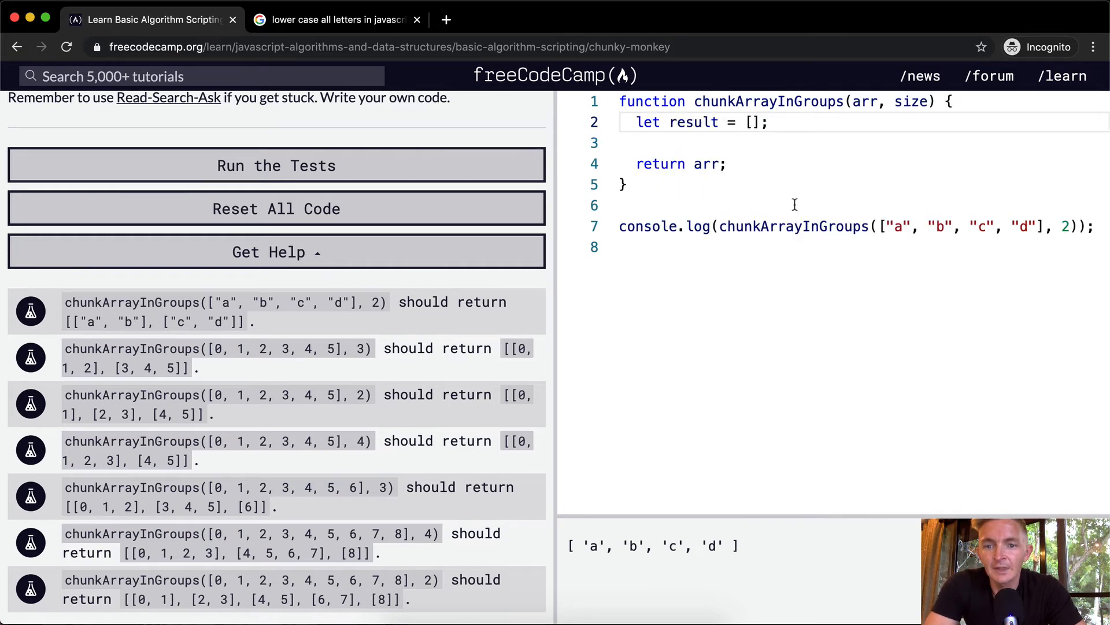
text(result)
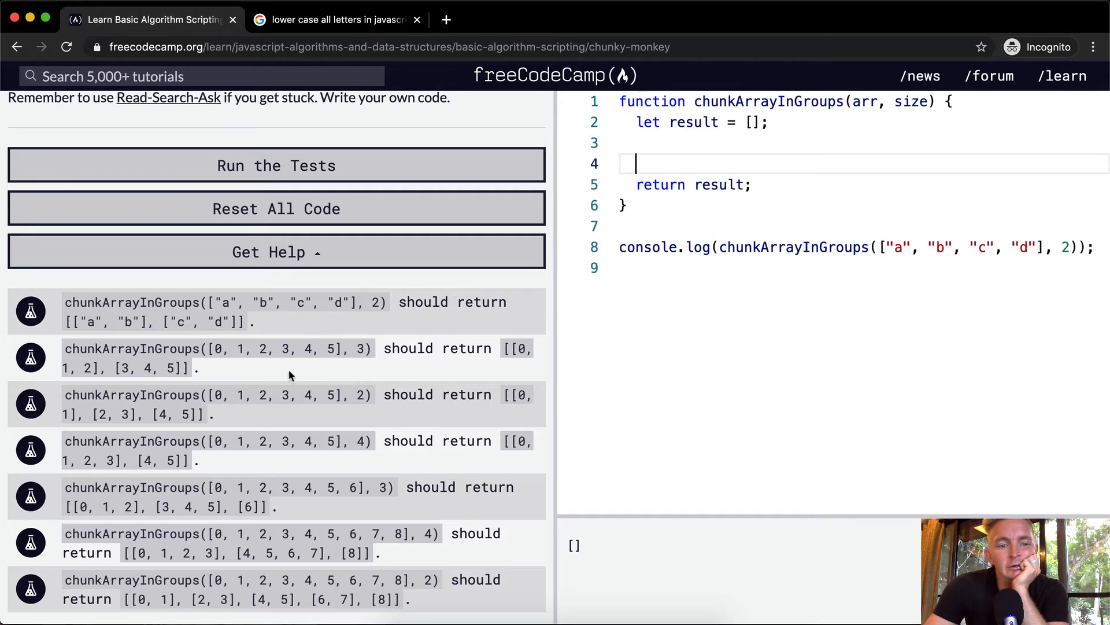
mouse_move(377, 481)
text(for (l)
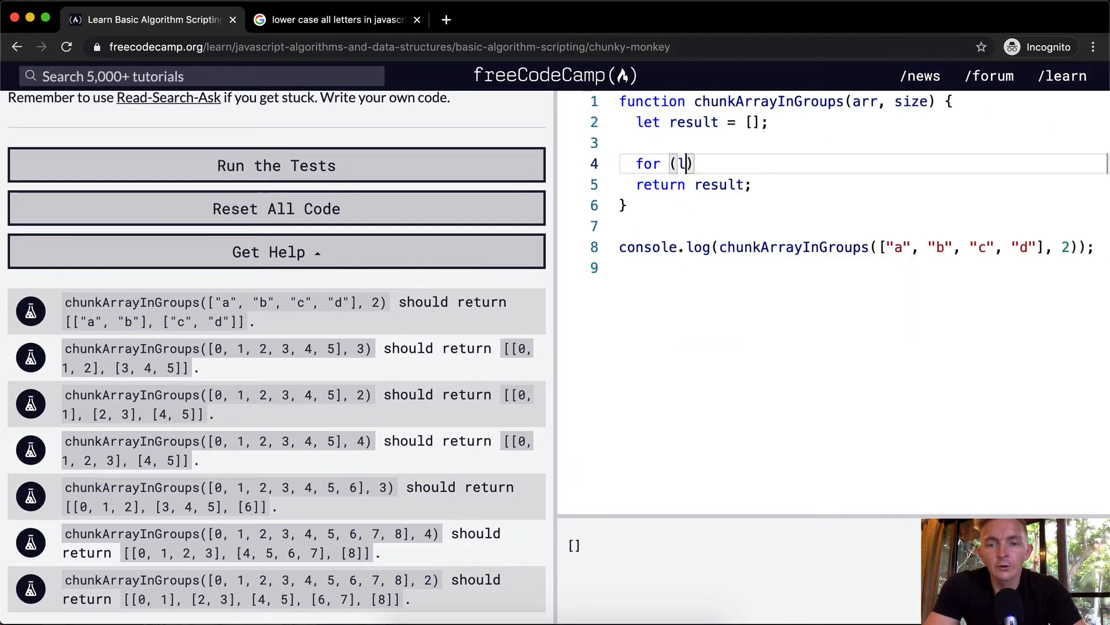
Write for (let i = 0; i < arr.length; i += 2) { } and begin a result. call inside it.
text(et i = 0; i <)
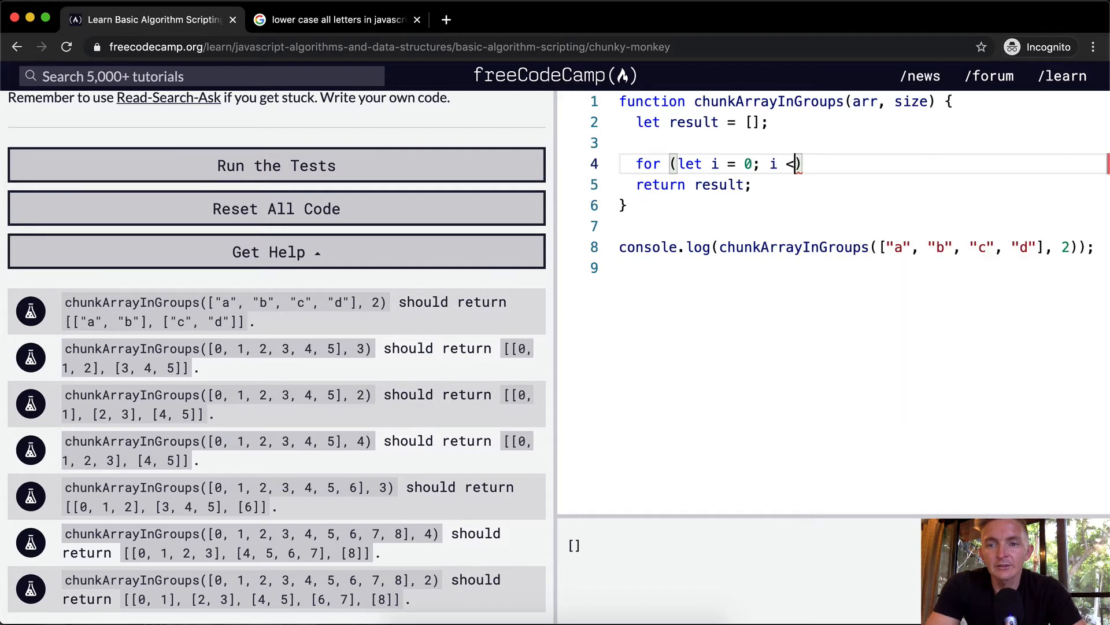
text(arr.length; i +)
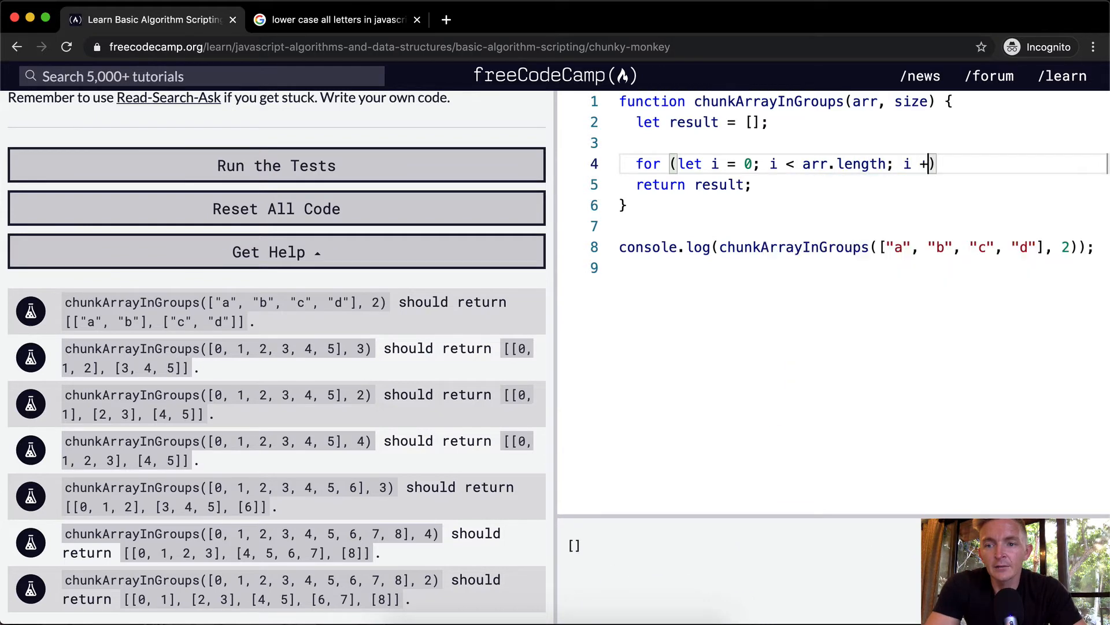
text(= 1)
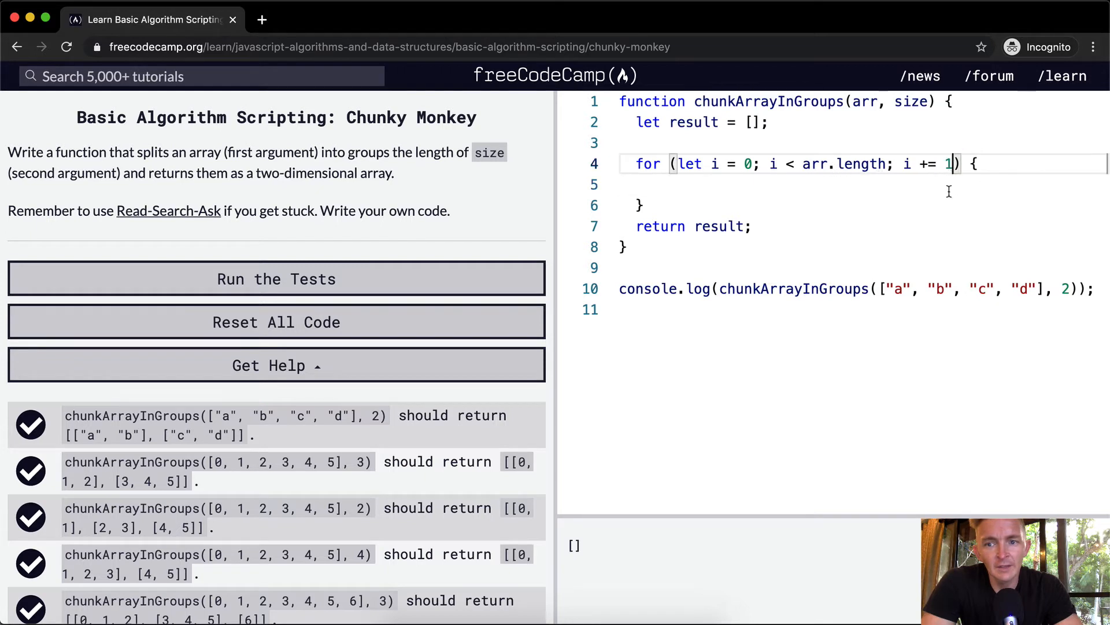
text(2)
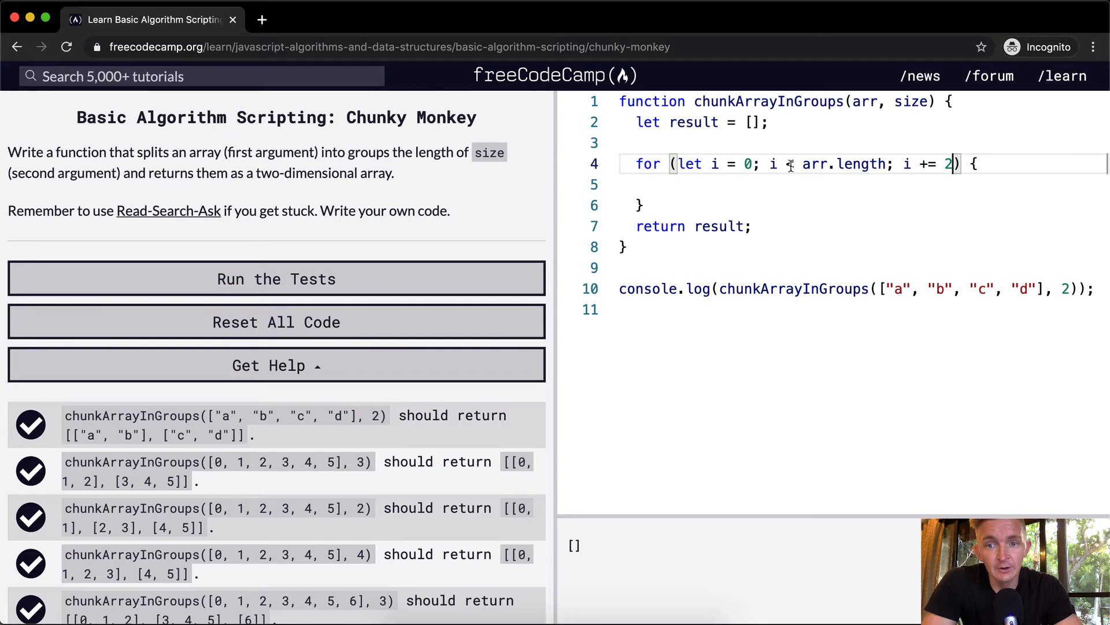
text(result.)
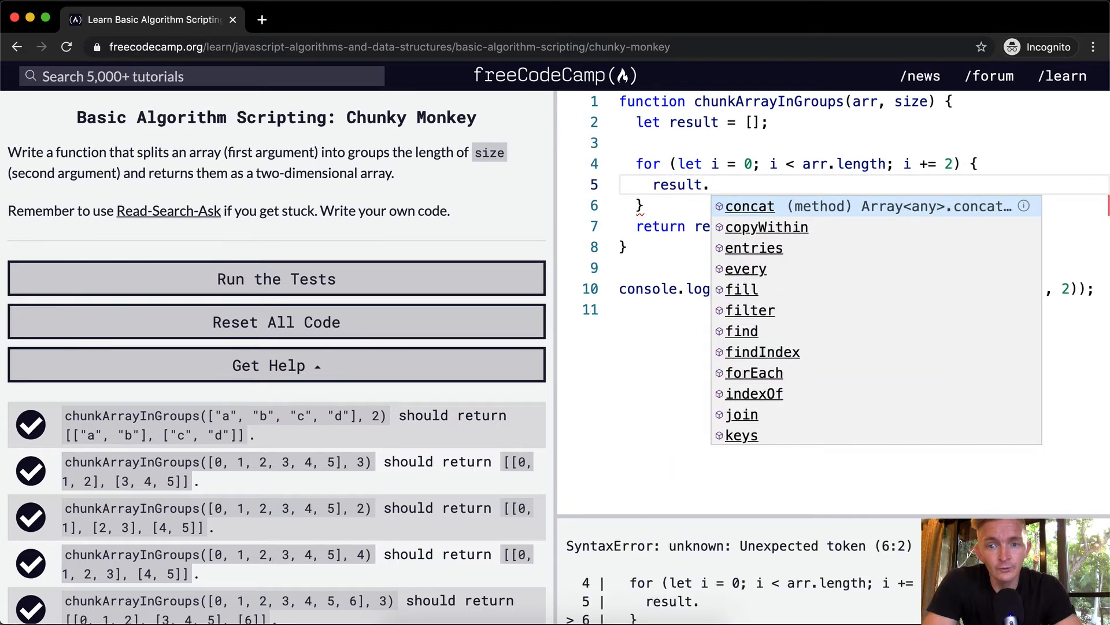
Push arr.slice(i, i + size) into result and step i by size, printing [['a','b'],['c','d']].
text(push(a)
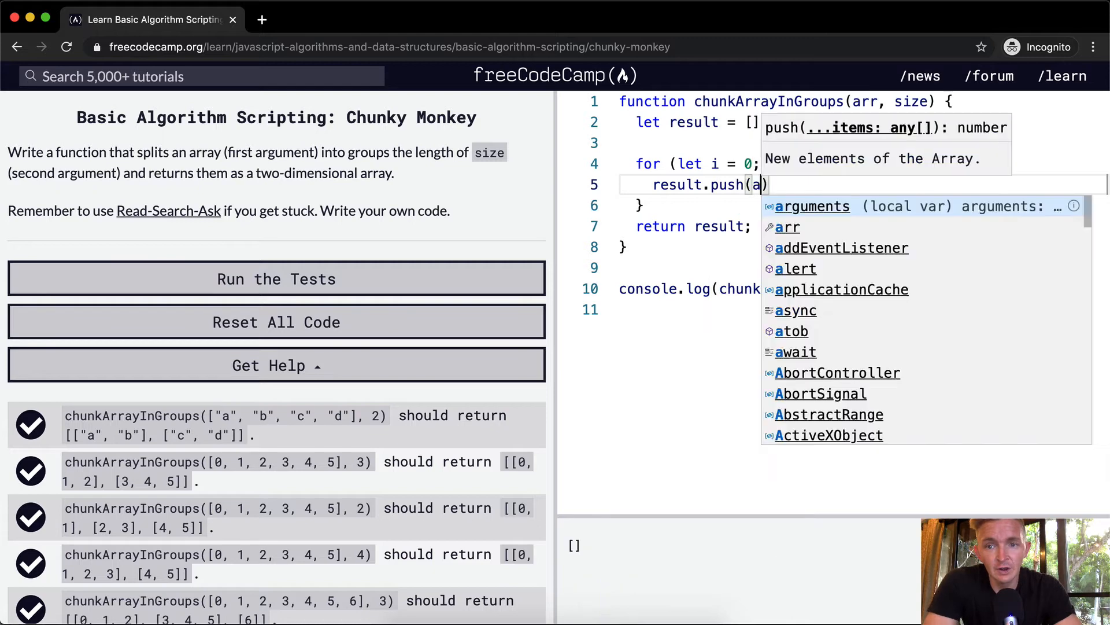
text(rr.)
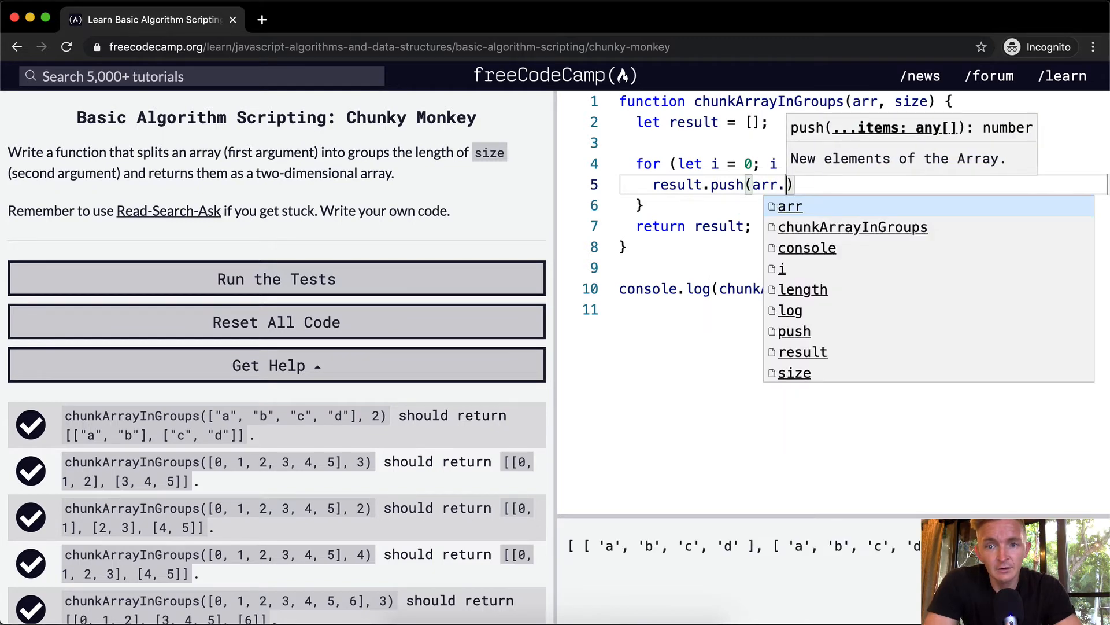
text(slice()
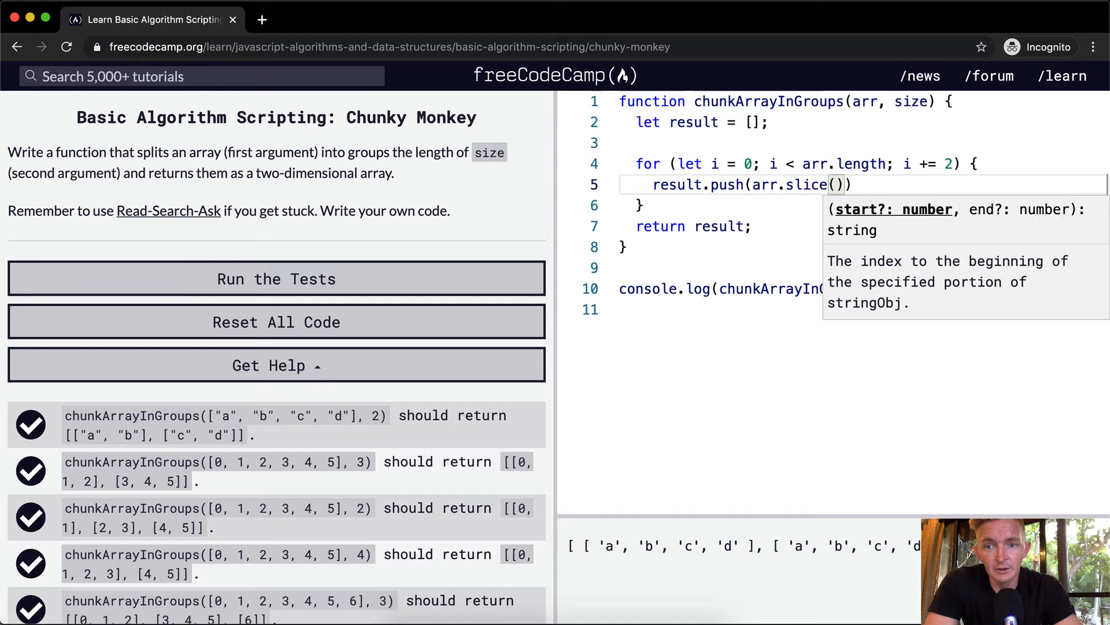
text(i, i +)
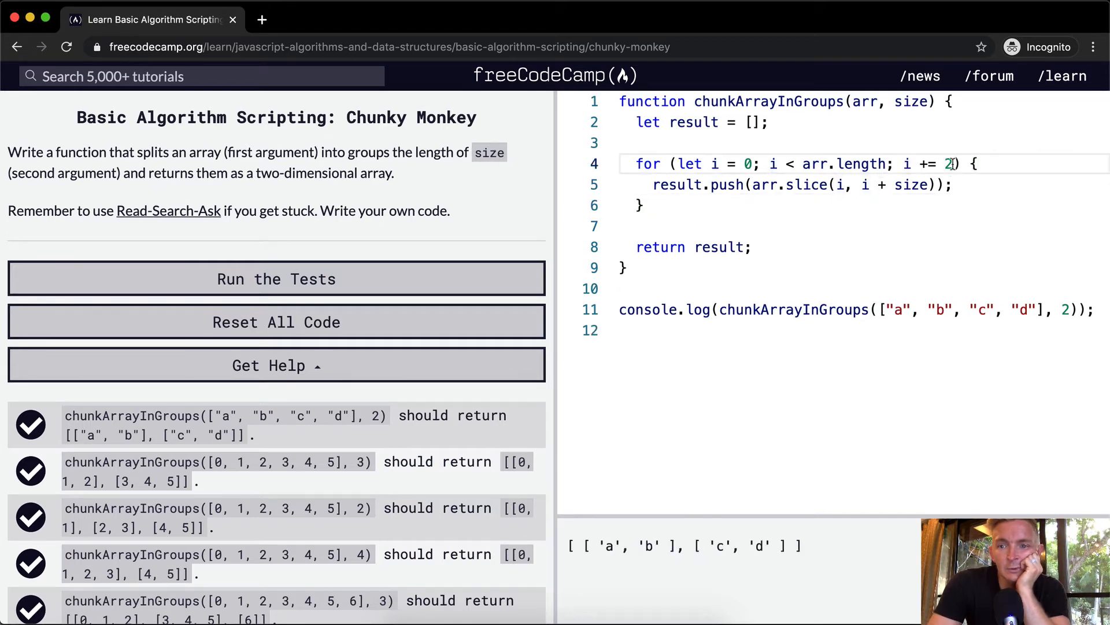
text(size)
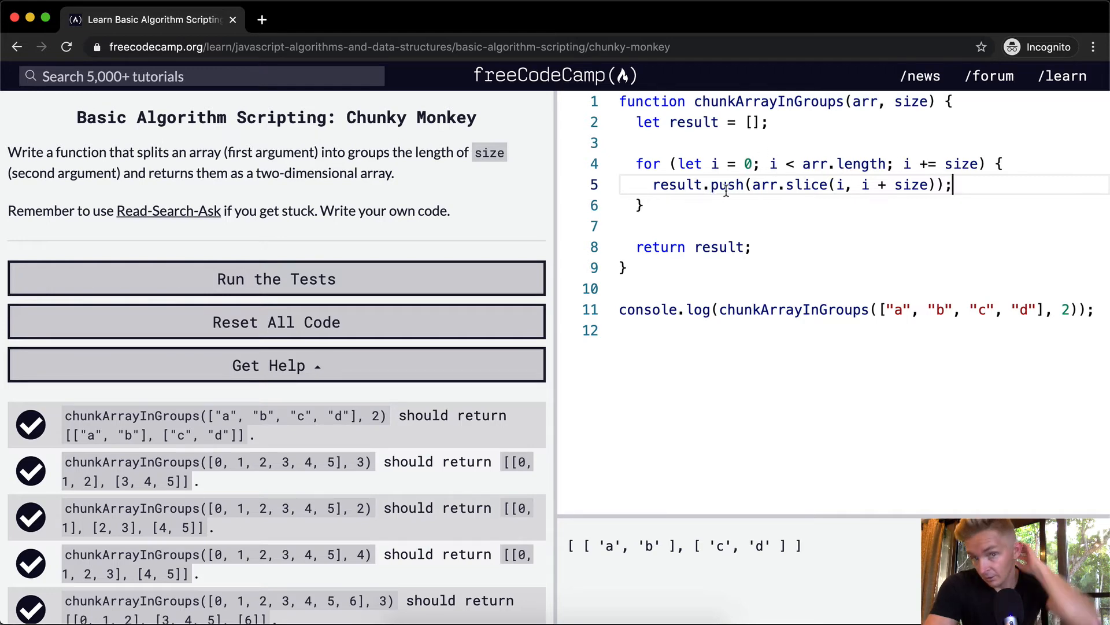
mouse_move(956, 163)
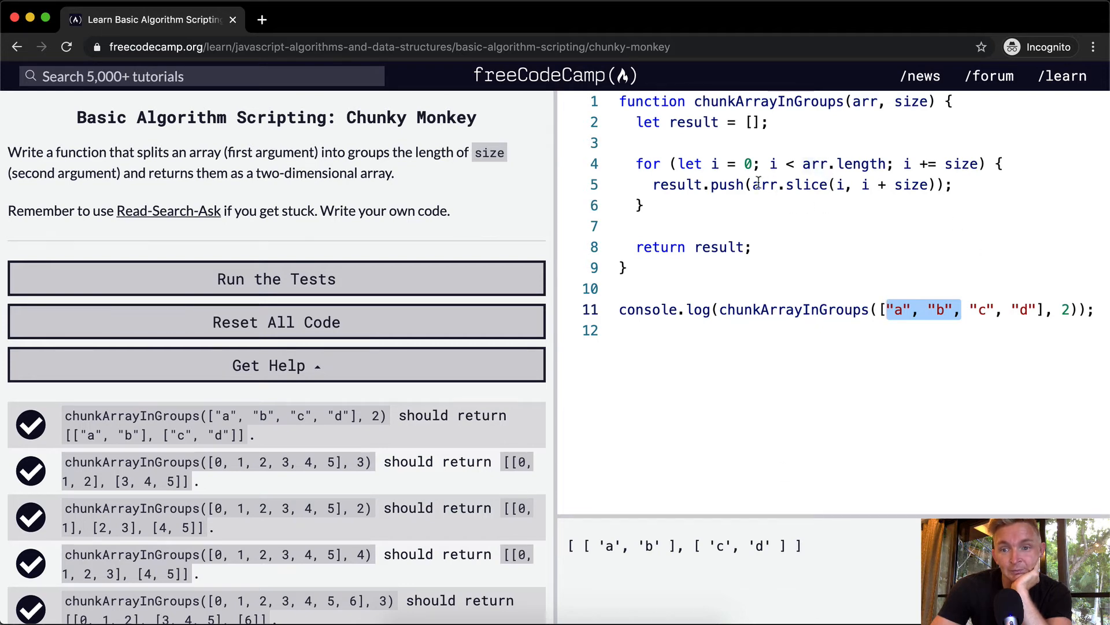
click(972, 310)
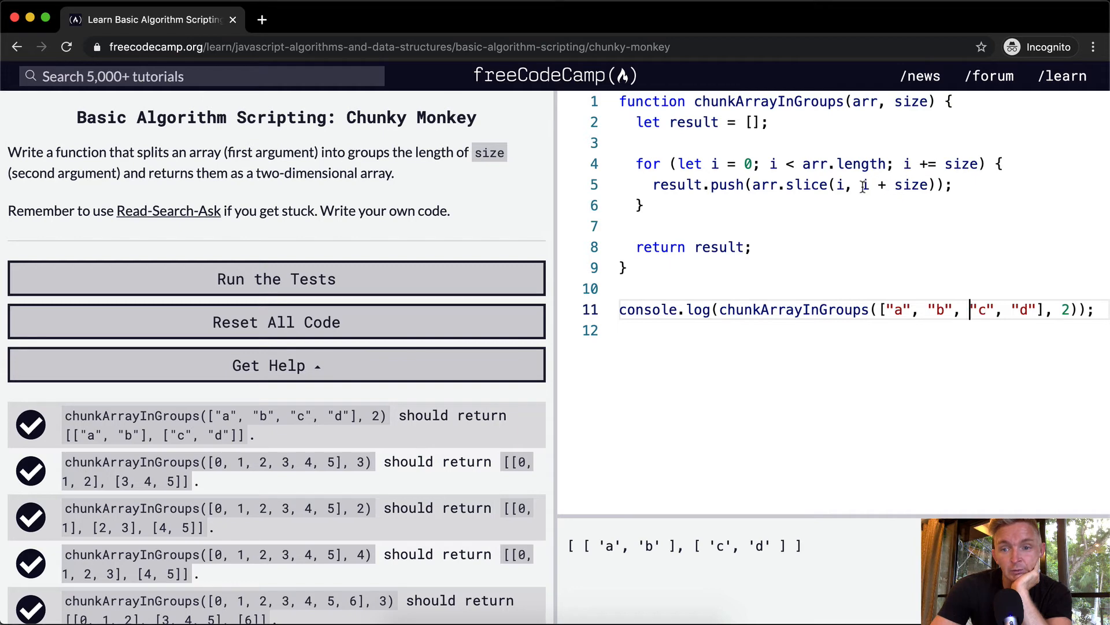
drag(970, 310, 1045, 310)
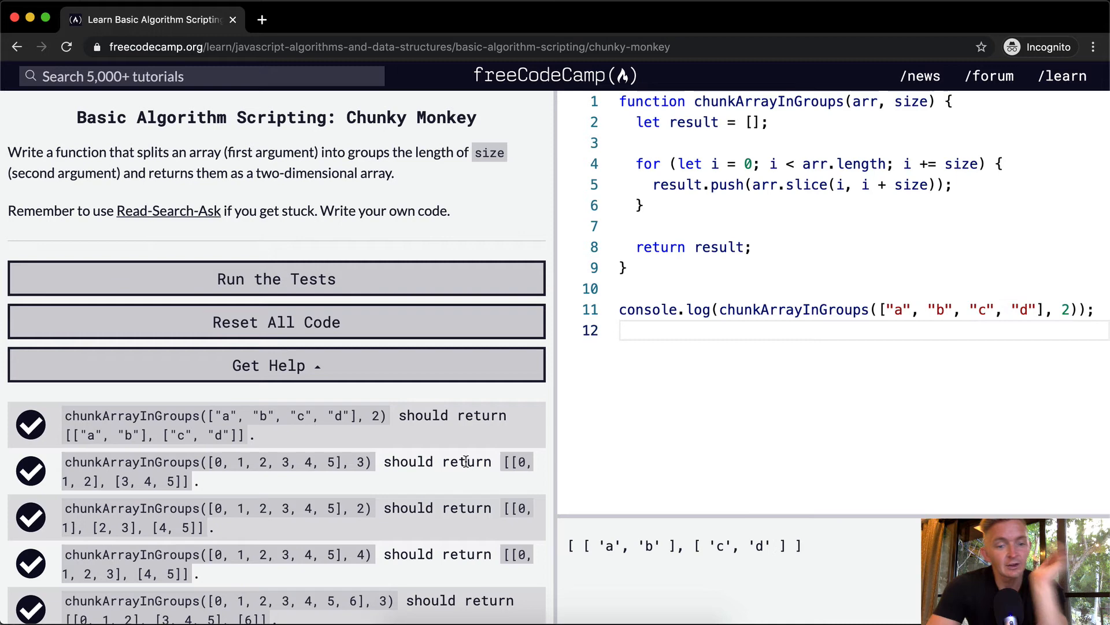
Scroll the instructions panel down toward the [0…8], size 4 test case.
scroll(down, 3)
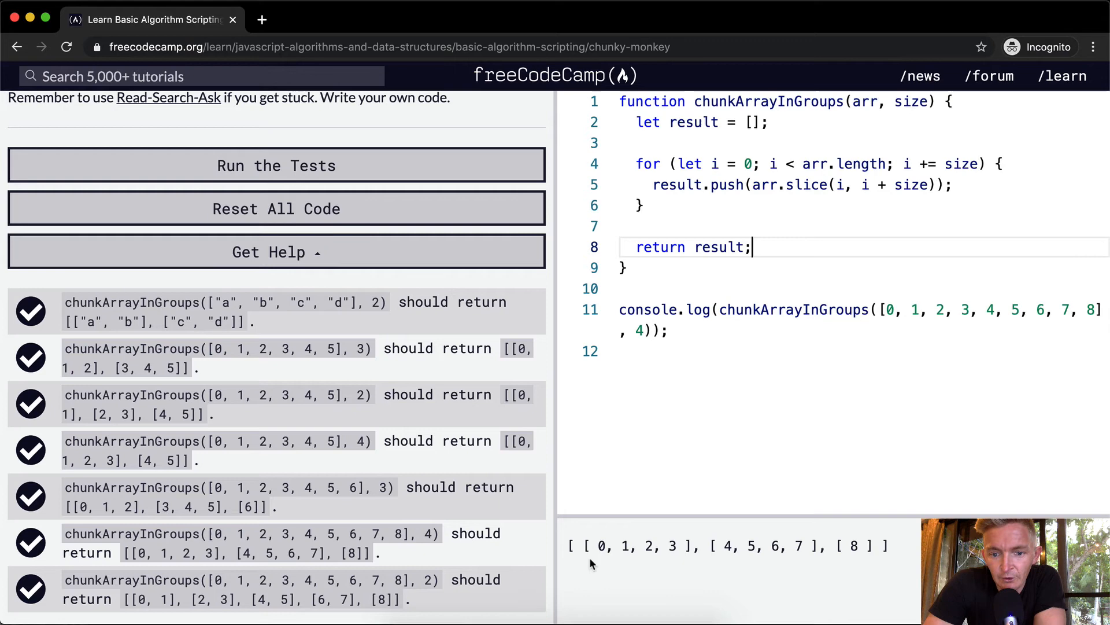
mouse_move(590, 550)
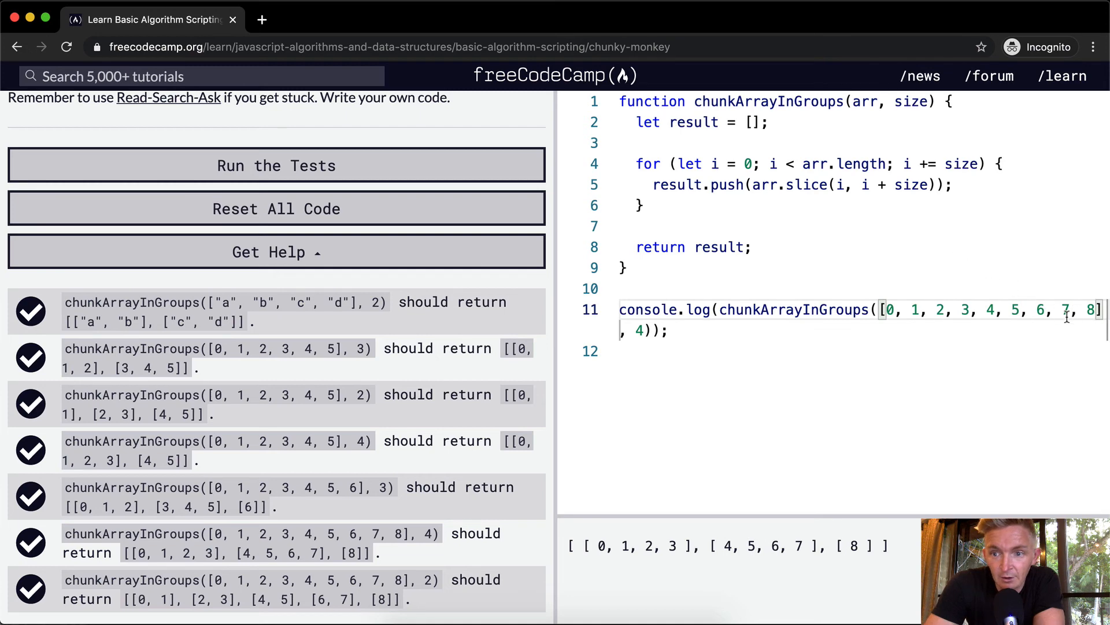
mouse_move(671, 547)
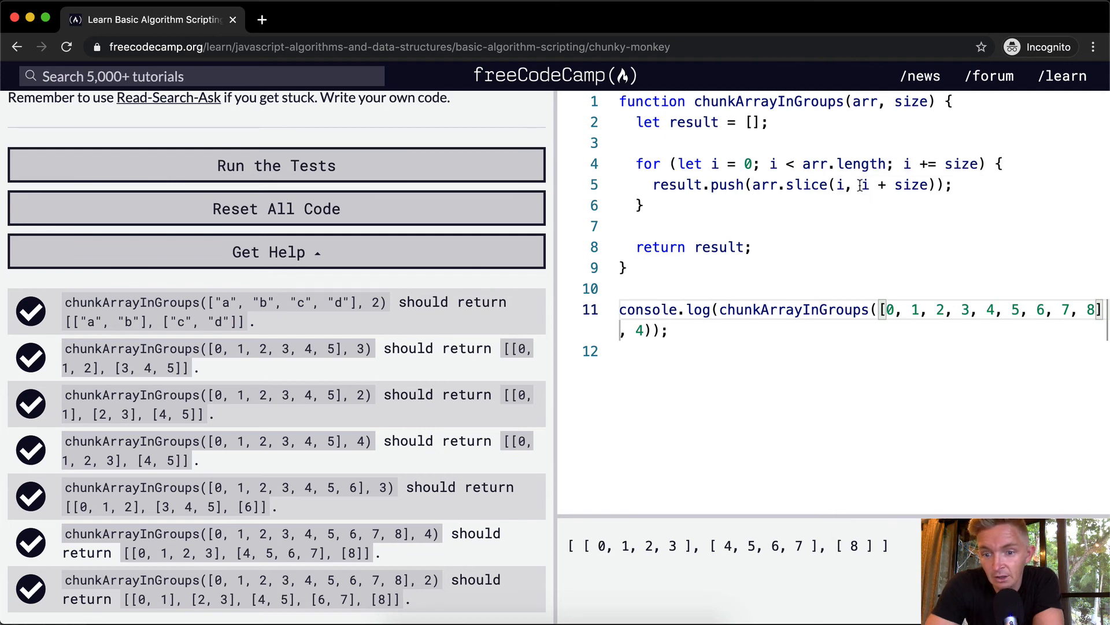
mouse_move(815, 537)
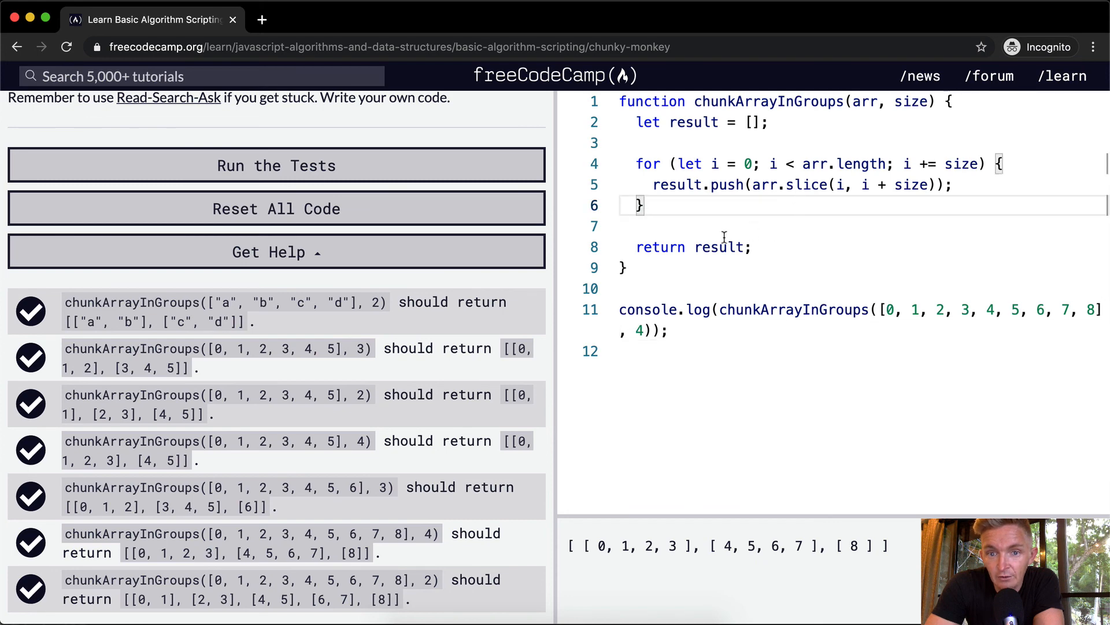
Run the Chunky Monkey tests, submit the passing solution and continue to Object Oriented Programming.
double_click(718, 246)
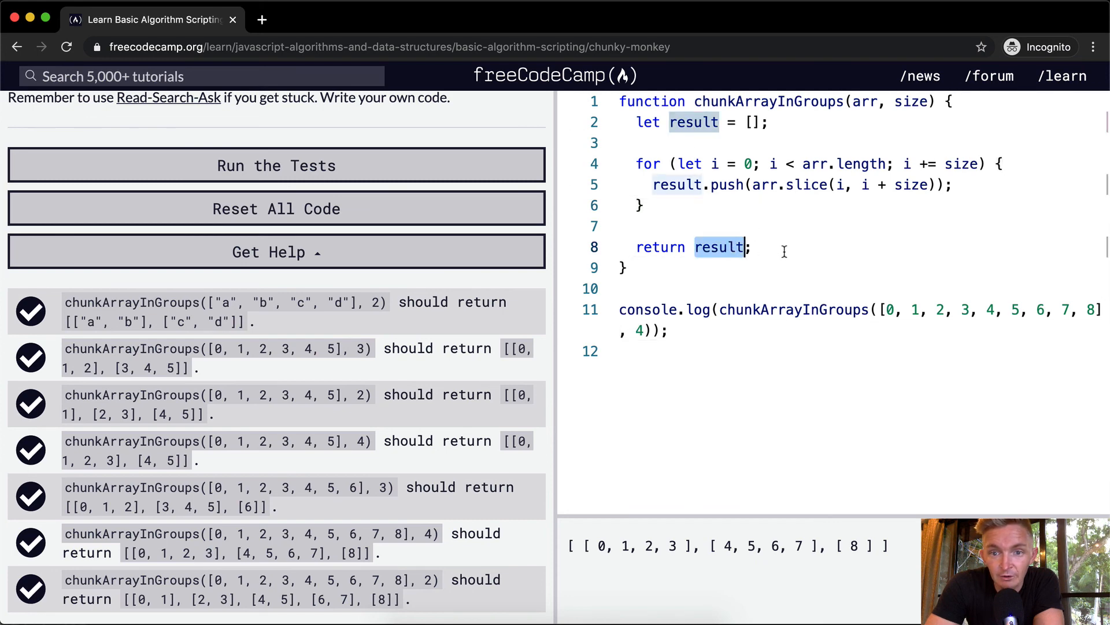
click(277, 165)
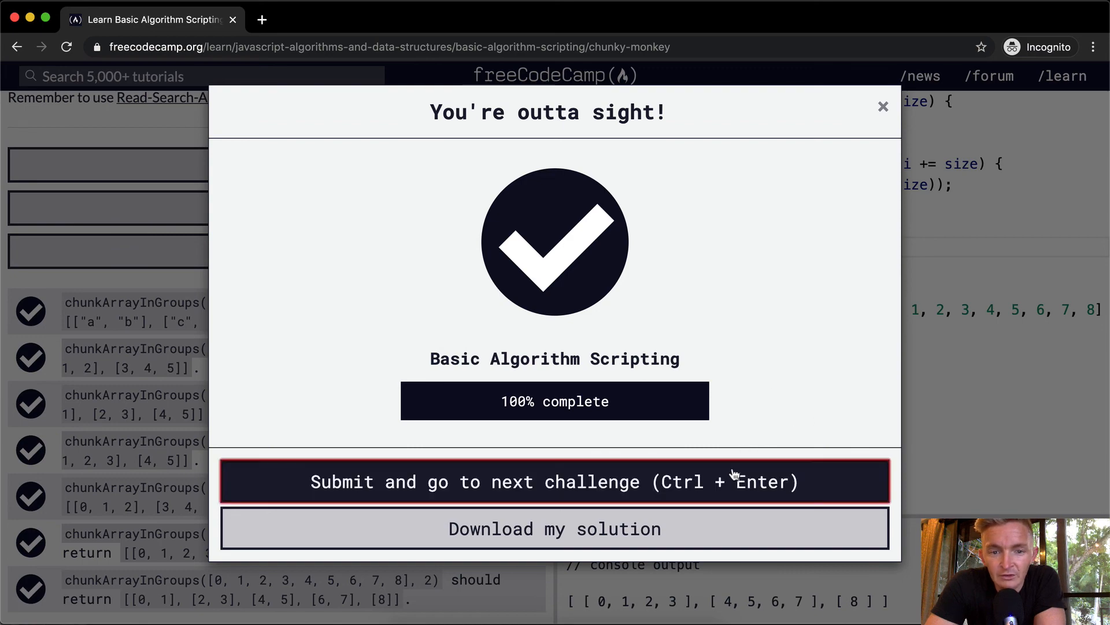
click(554, 481)
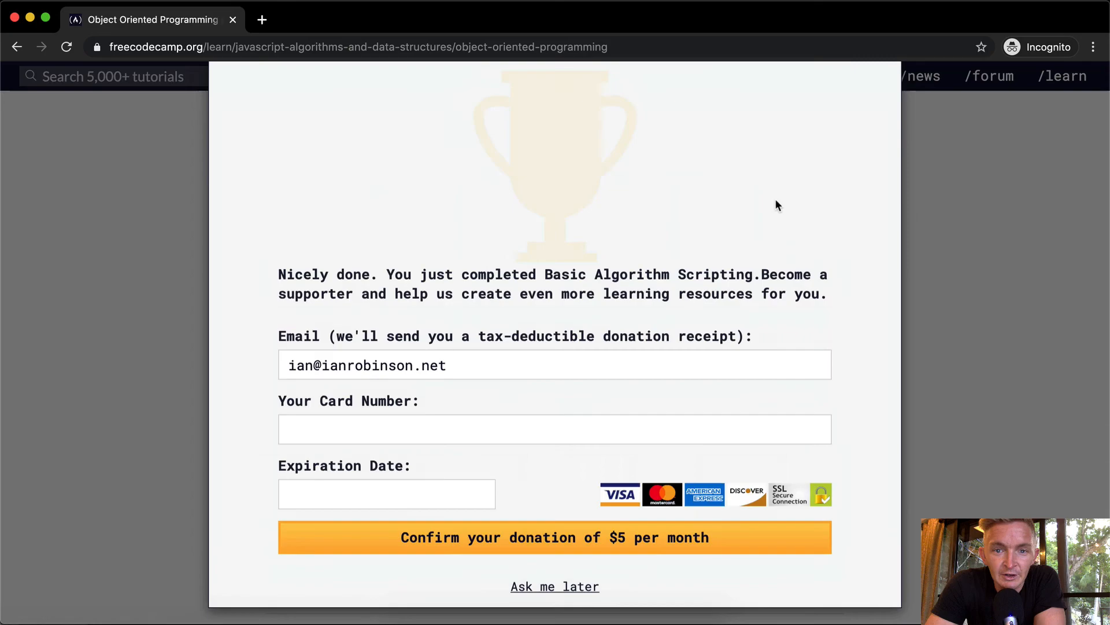